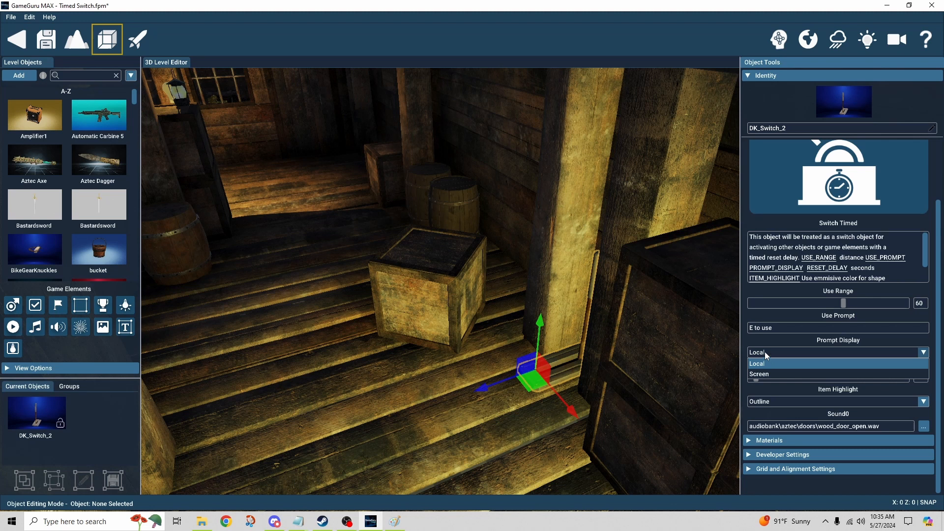
# Set DK_Switch_2's Prompt Display to Local in Object Tools
pyautogui.click(757, 363)
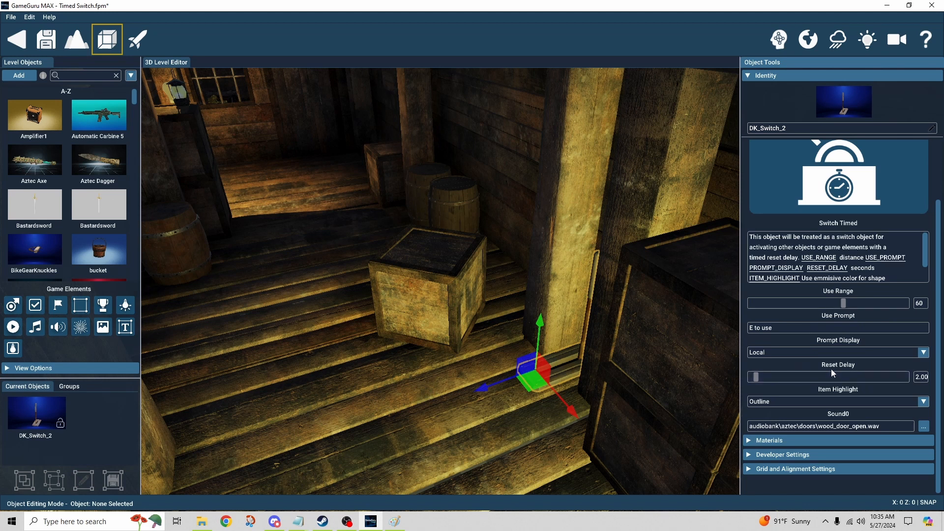
pyautogui.moveTo(921, 392)
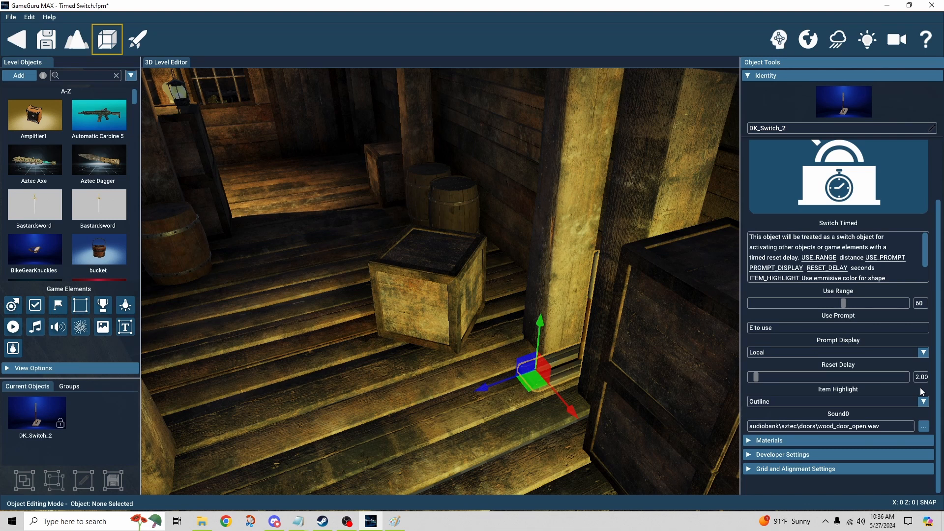
pyautogui.moveTo(917, 388)
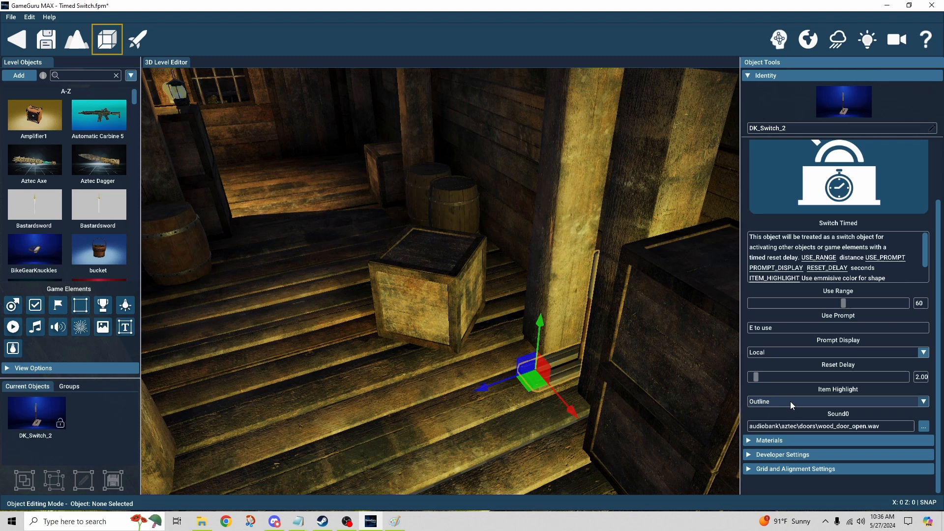
pyautogui.moveTo(795, 407)
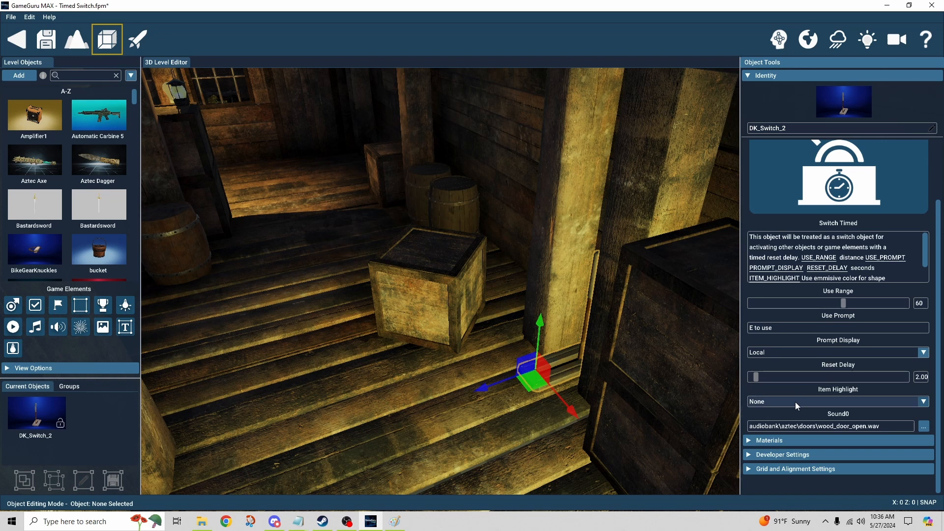
# Change DK_Switch_2's Item Highlight from Outline to None
pyautogui.click(837, 401)
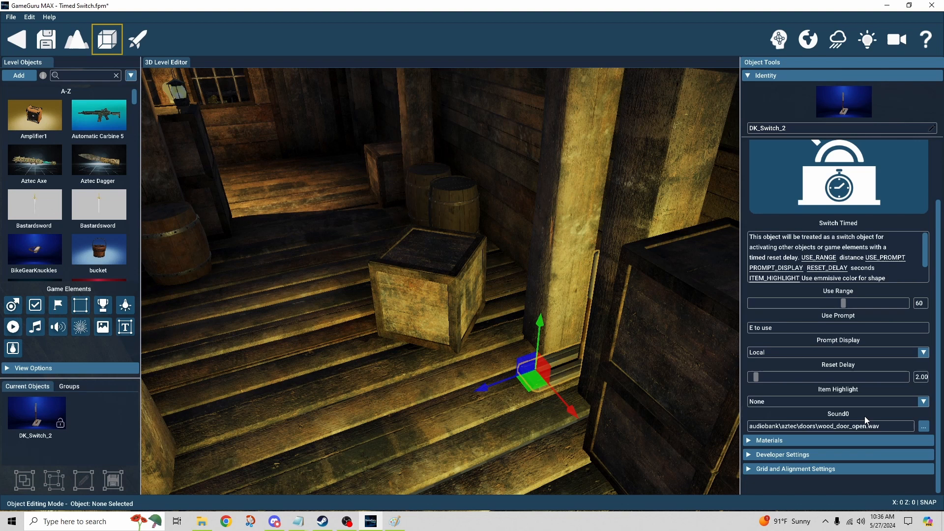
pyautogui.moveTo(708, 405)
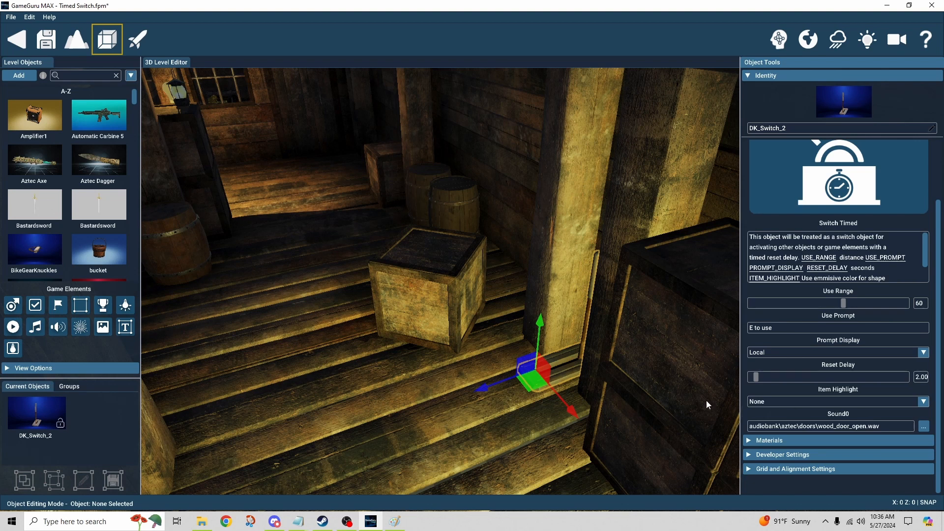